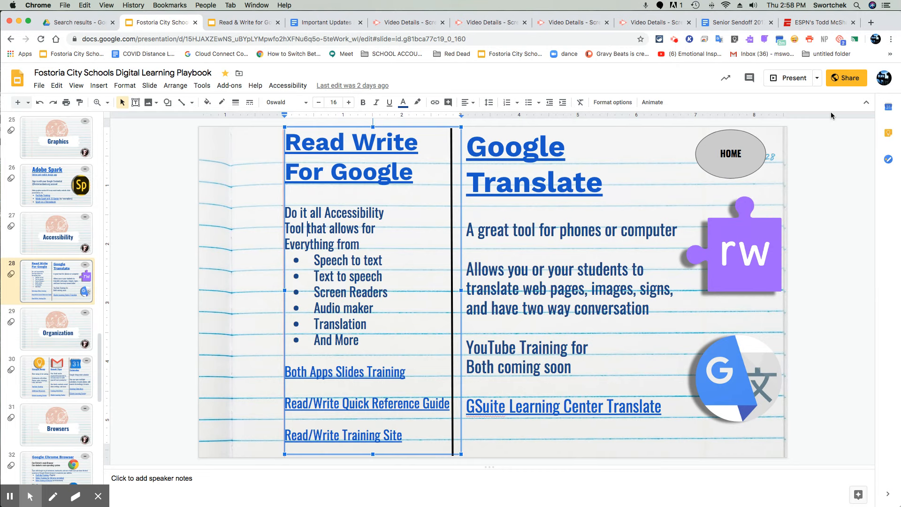
pyautogui.moveTo(742, 261)
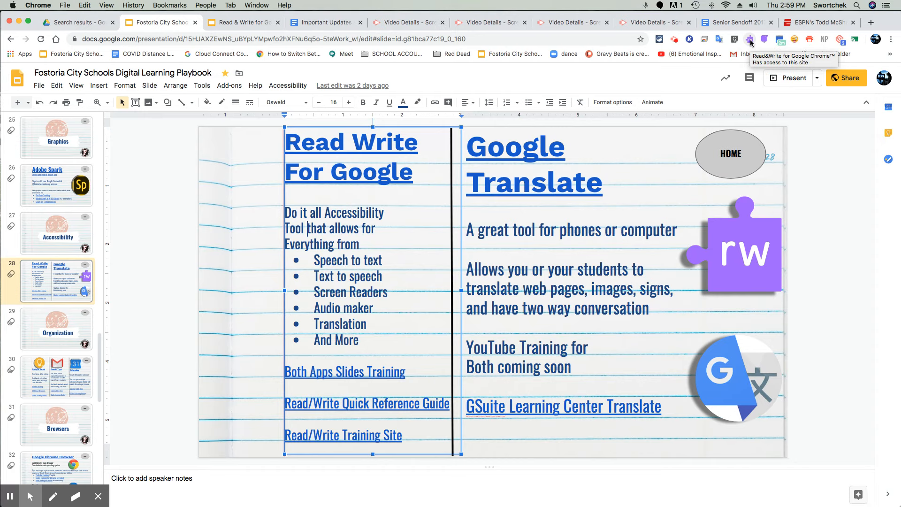
pyautogui.moveTo(754, 40)
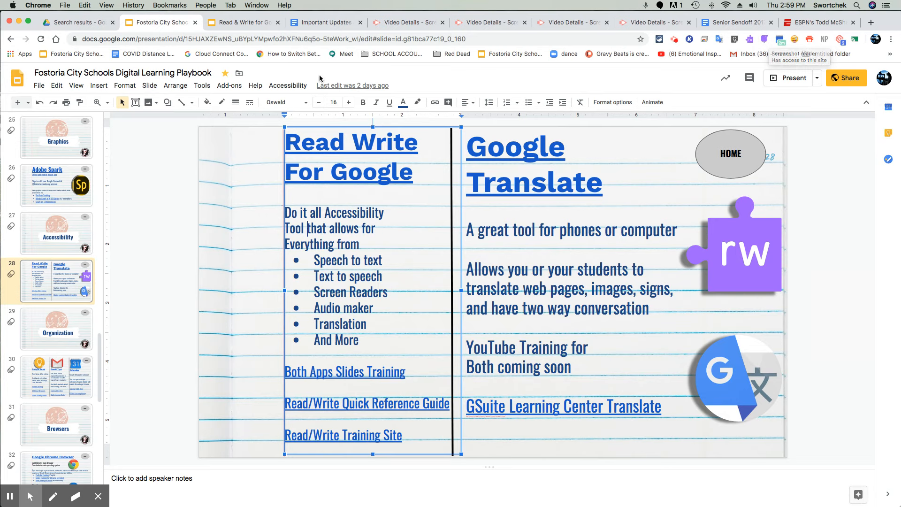
# Switch to the Read & Write deck, preview the title slide, then return to 'Knowledge & Language are Power'
pyautogui.click(244, 22)
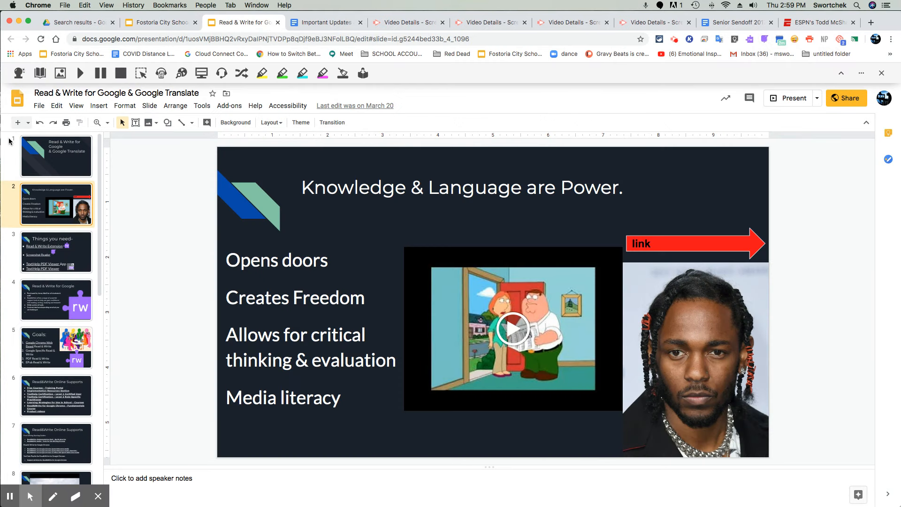
pyautogui.click(56, 156)
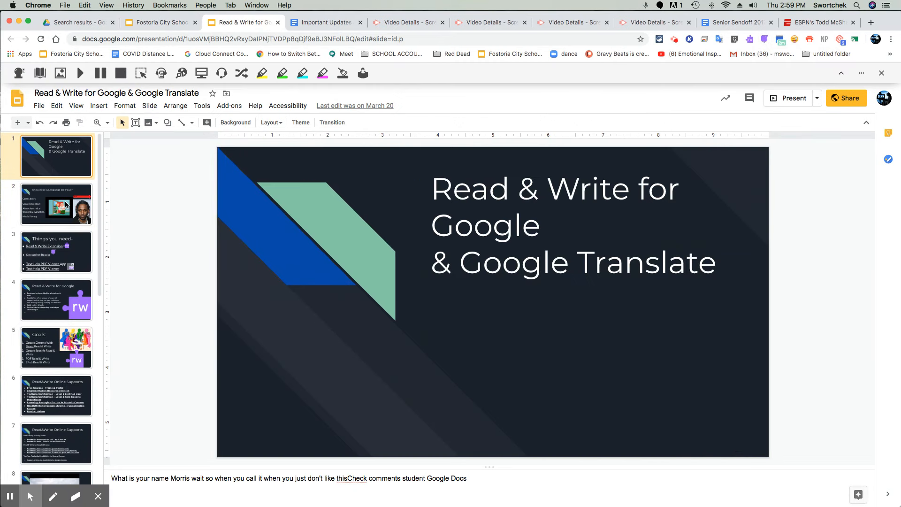
pyautogui.click(56, 204)
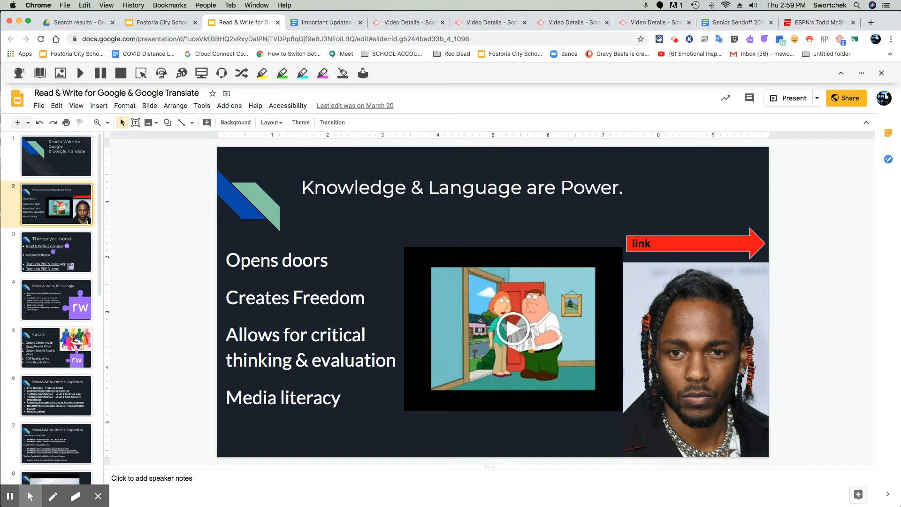
pyautogui.moveTo(196, 241)
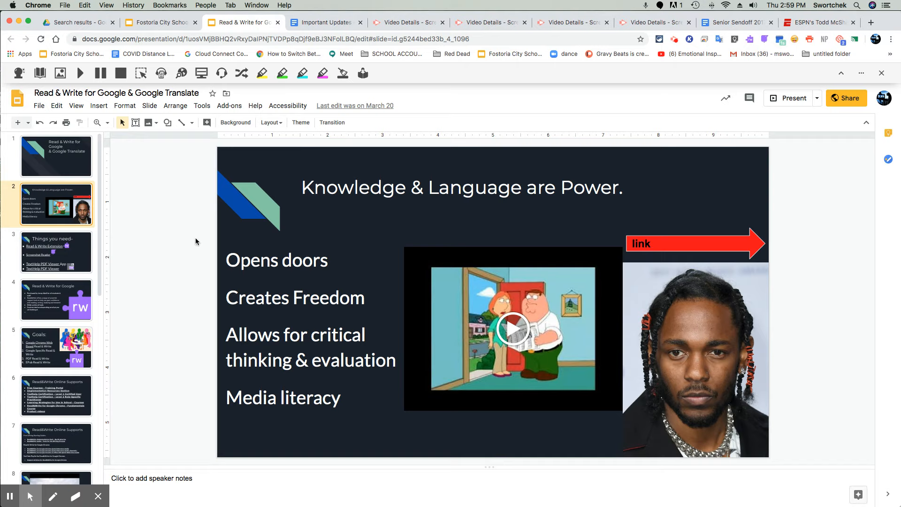
pyautogui.moveTo(295, 239)
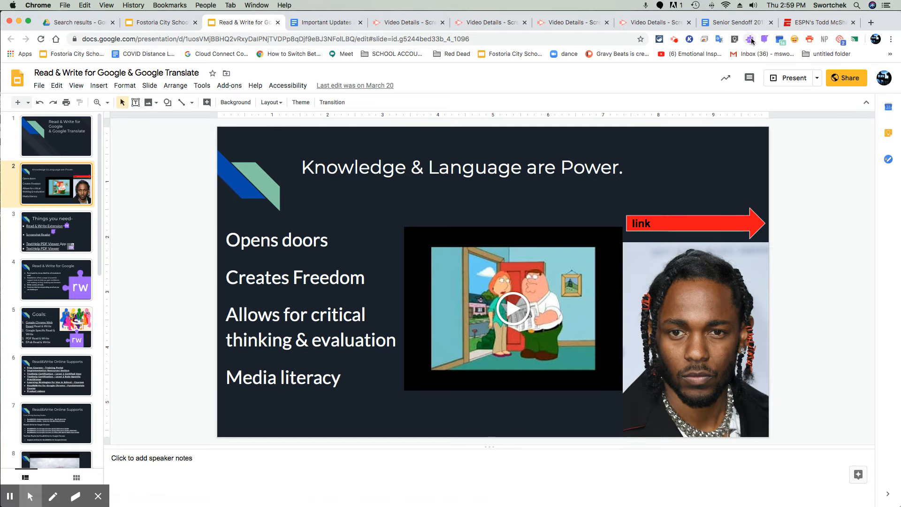
pyautogui.moveTo(749, 39)
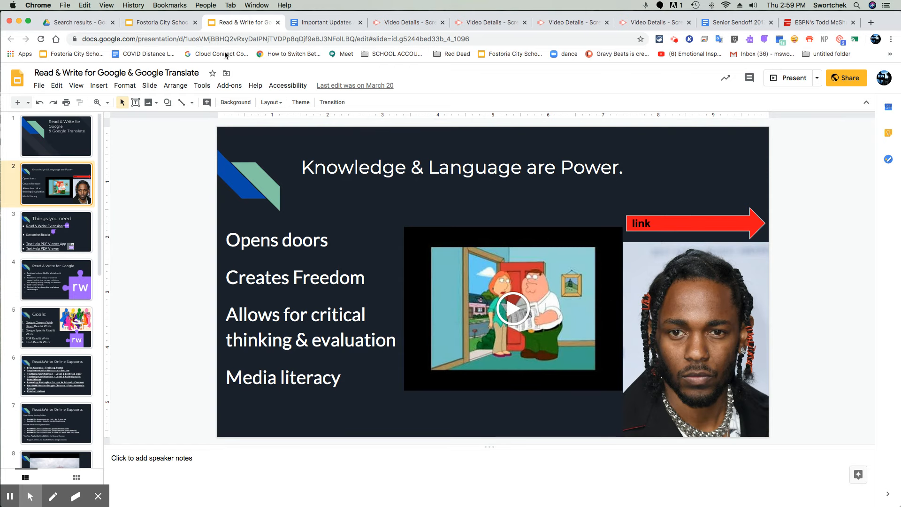
# Glance at the Digital Learning Playbook tab, then return to the Read & Write deck
pyautogui.click(157, 22)
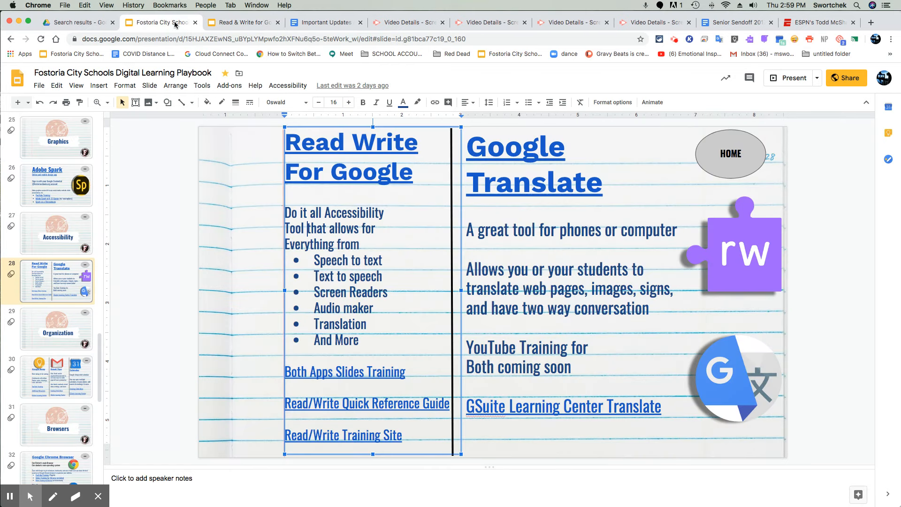
pyautogui.click(242, 22)
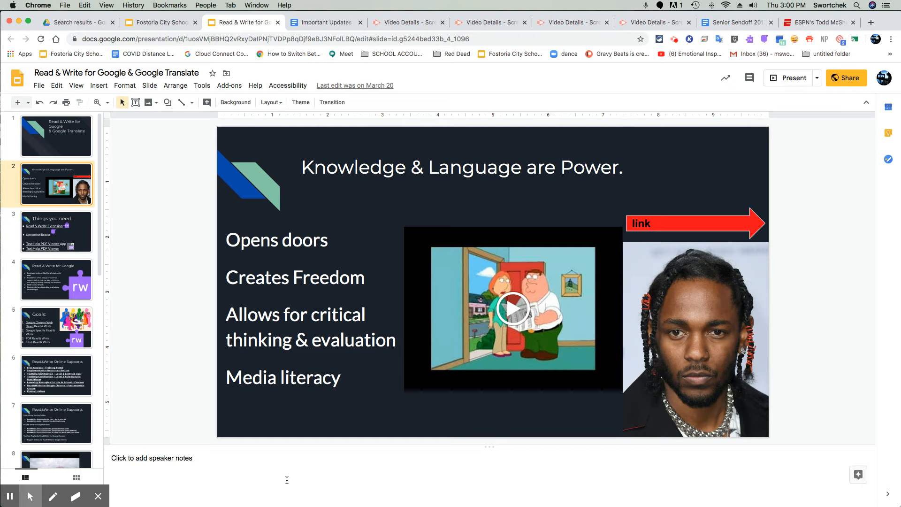
pyautogui.moveTo(628, 354)
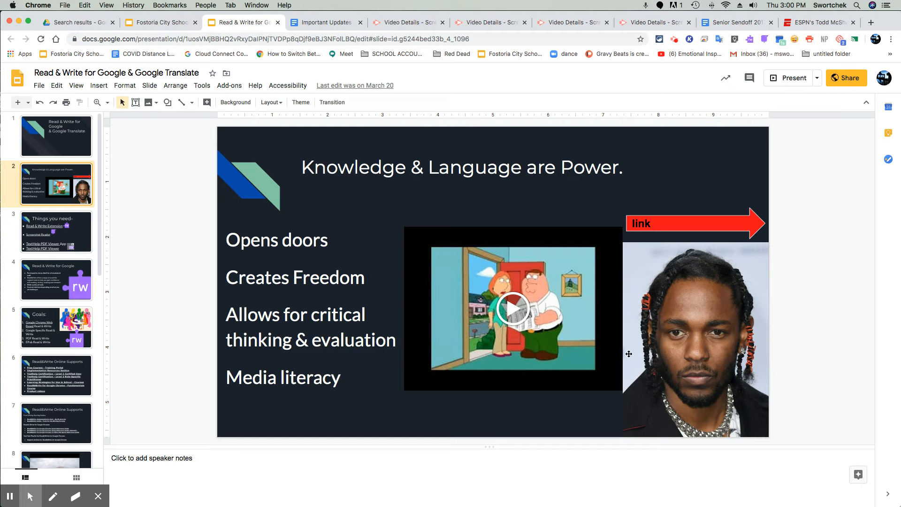
pyautogui.moveTo(688, 225)
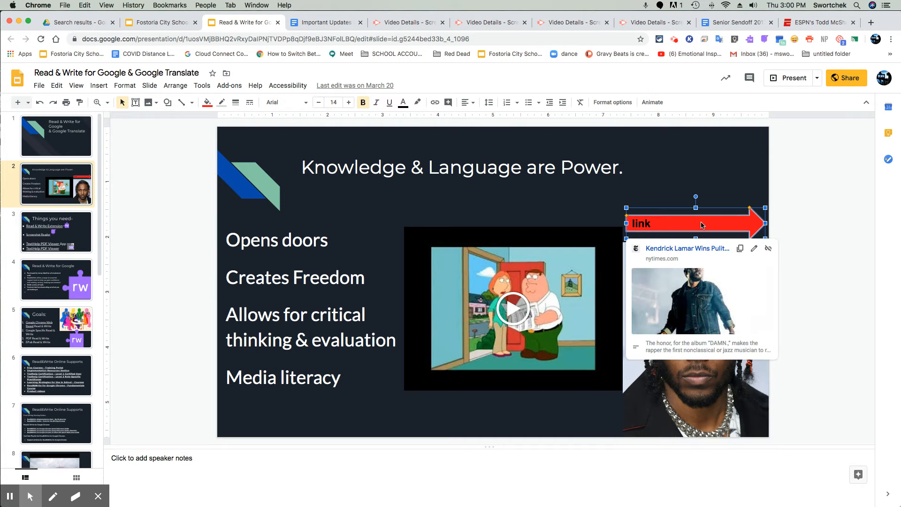
pyautogui.moveTo(703, 223)
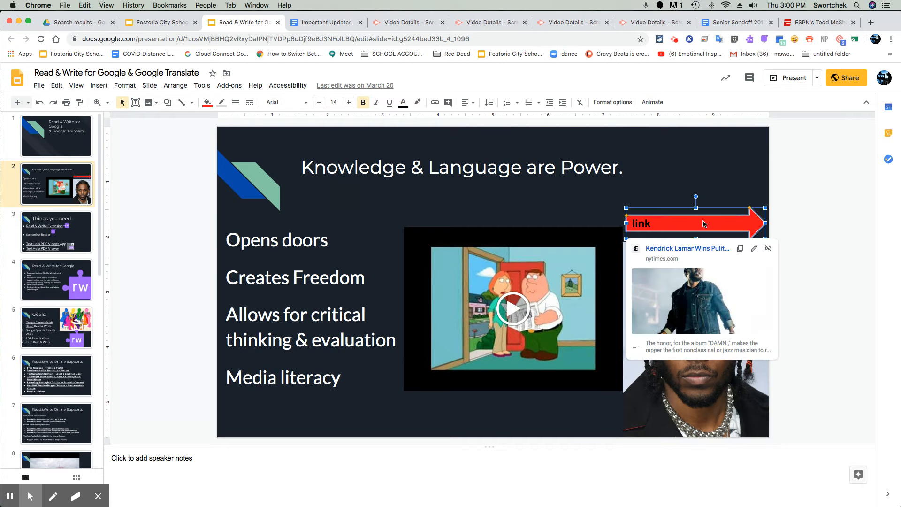
# Dismiss the arrow's link preview and go to slide 3, 'Things you need'
pyautogui.click(460, 167)
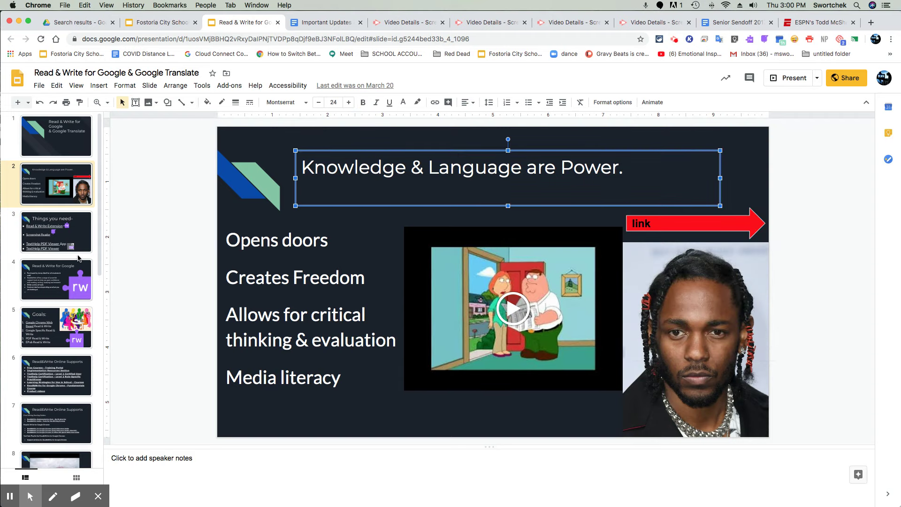
pyautogui.click(56, 231)
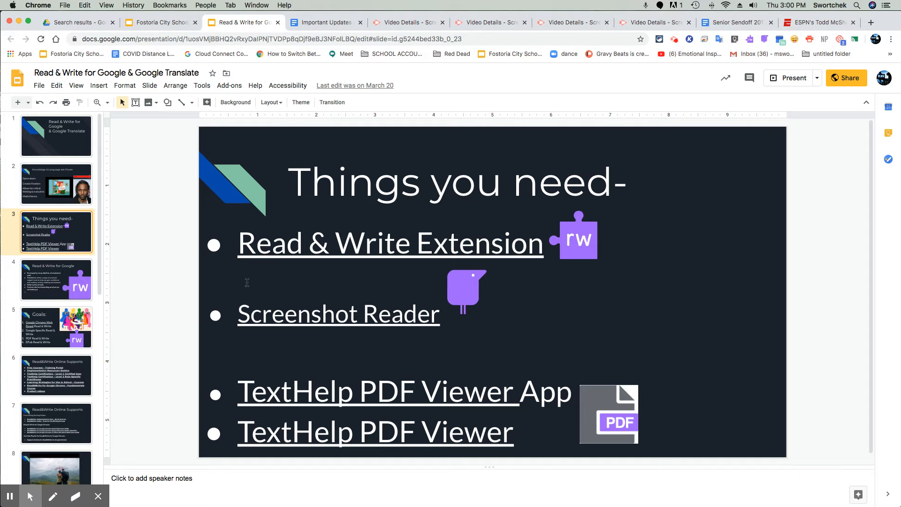
pyautogui.moveTo(584, 238)
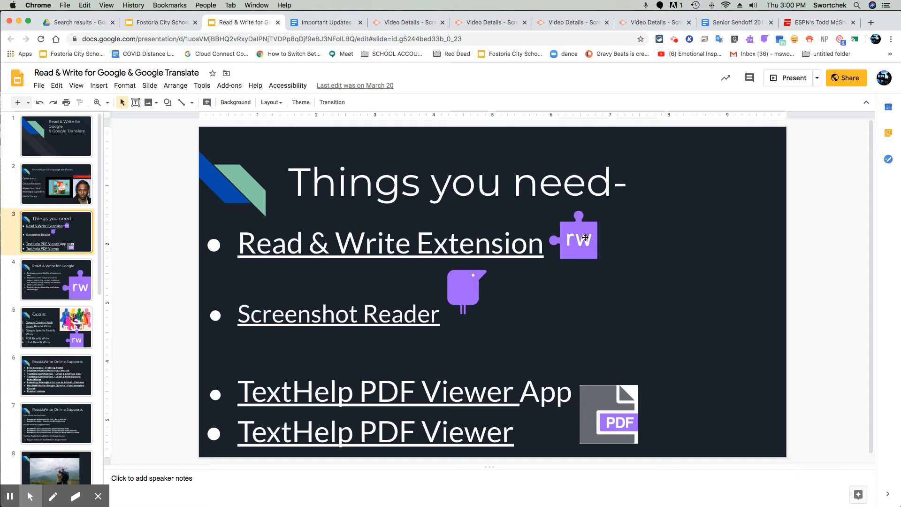
pyautogui.moveTo(449, 304)
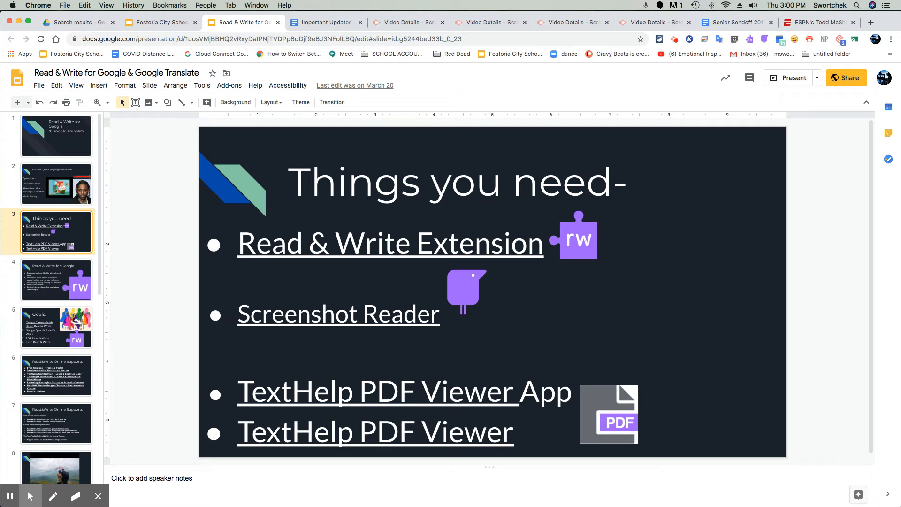
pyautogui.moveTo(577, 374)
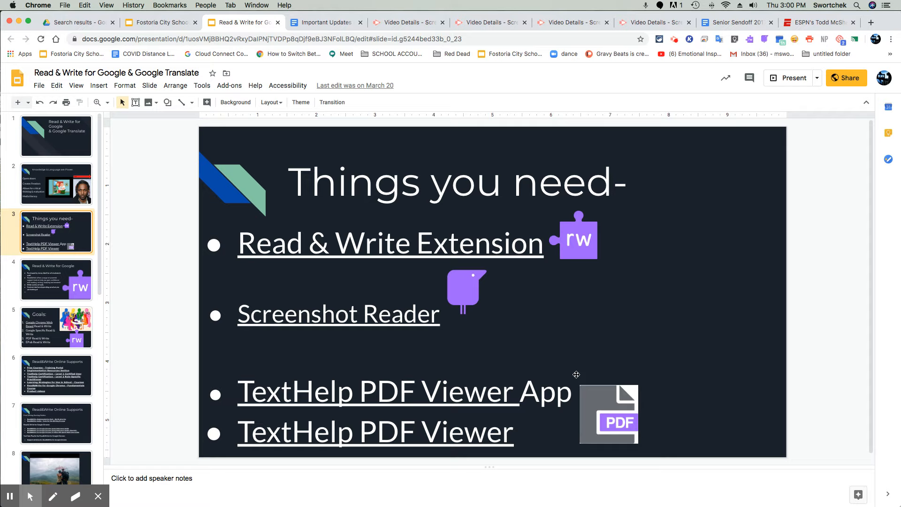
pyautogui.moveTo(583, 376)
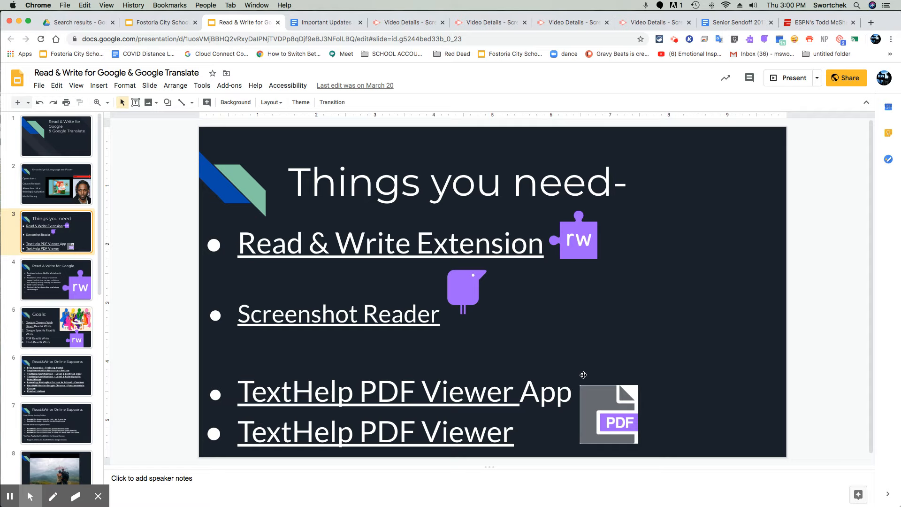
pyautogui.moveTo(583, 375)
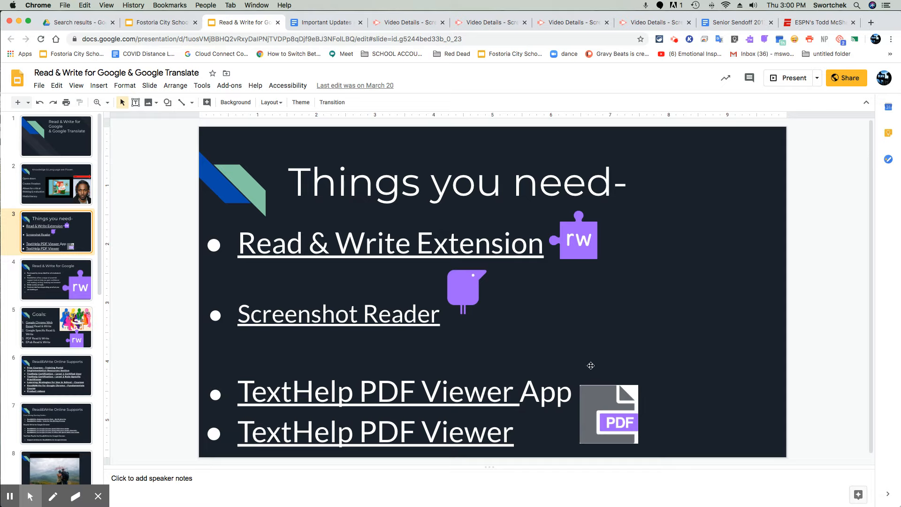
pyautogui.moveTo(590, 384)
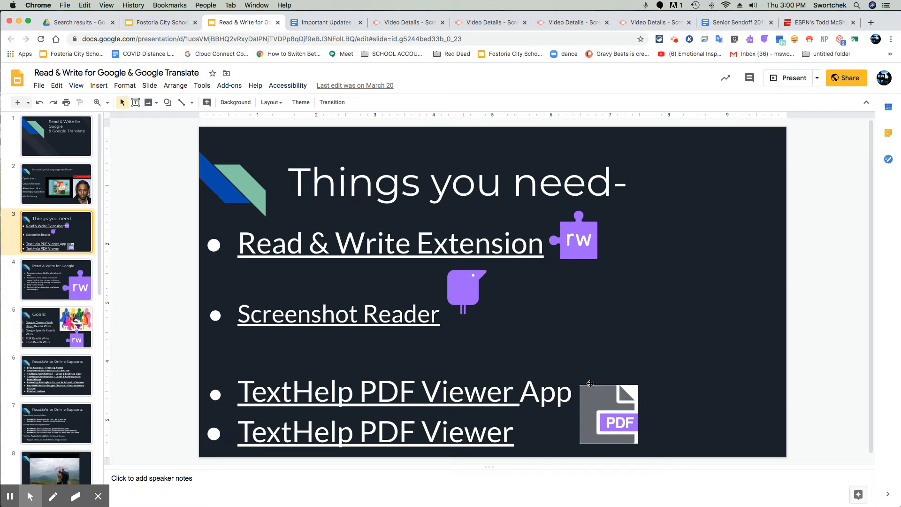
pyautogui.moveTo(583, 365)
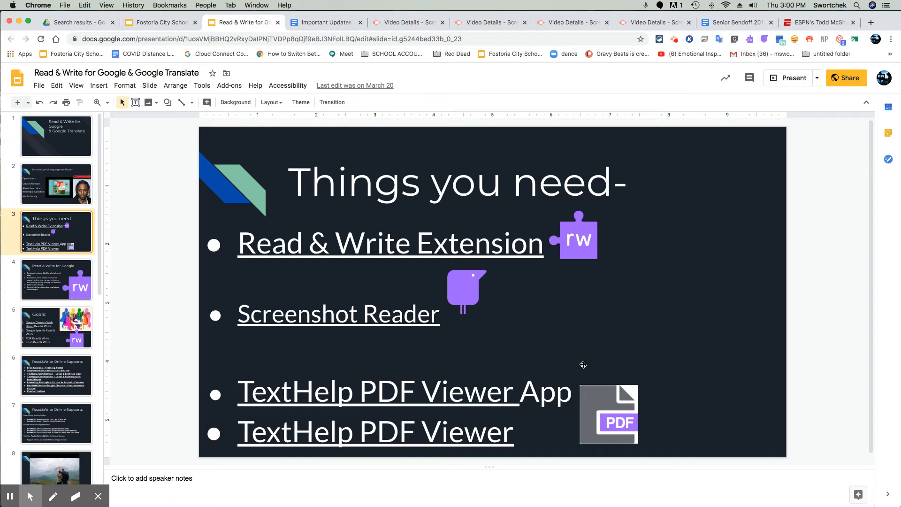
pyautogui.moveTo(593, 381)
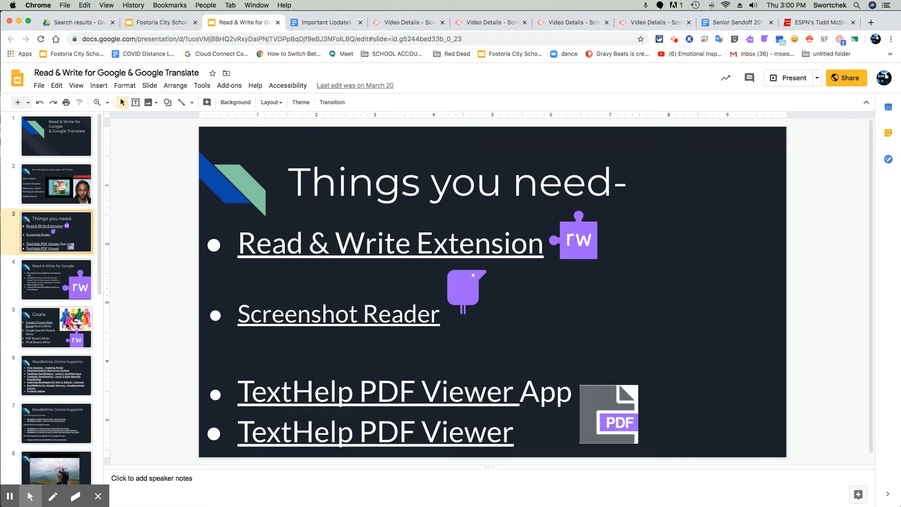
# Go to slide 5, 'Goals:', listing the four Read & Write goals
pyautogui.click(56, 327)
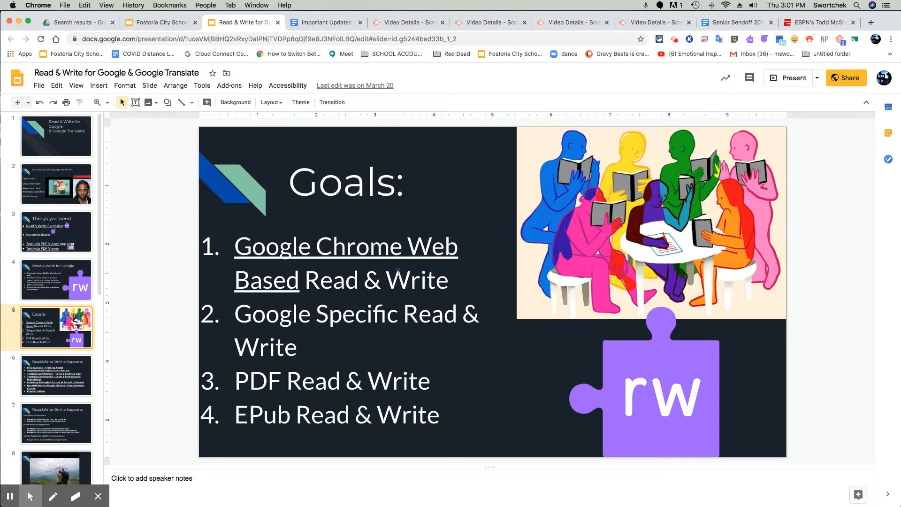
pyautogui.moveTo(169, 284)
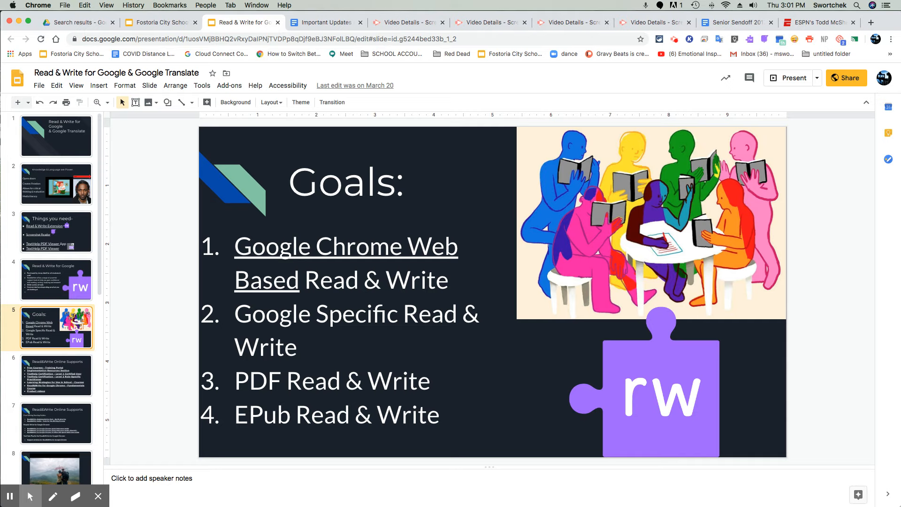
pyautogui.moveTo(475, 98)
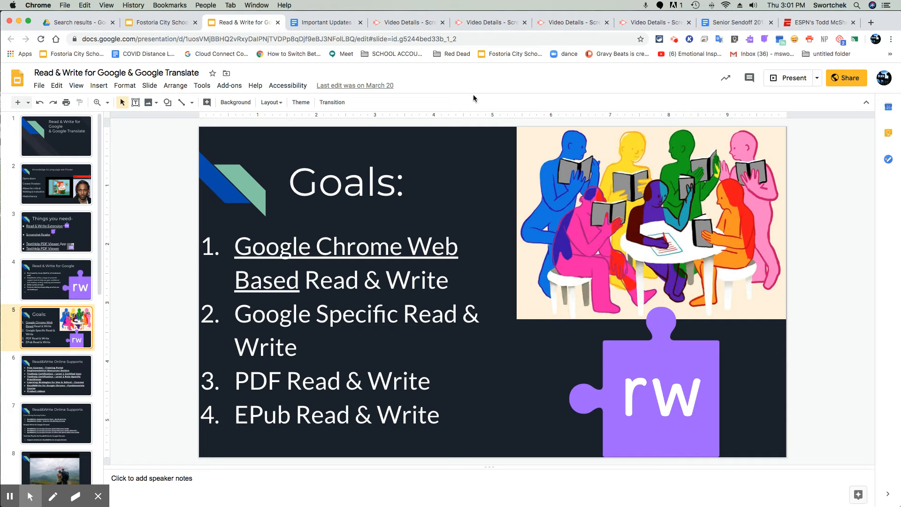